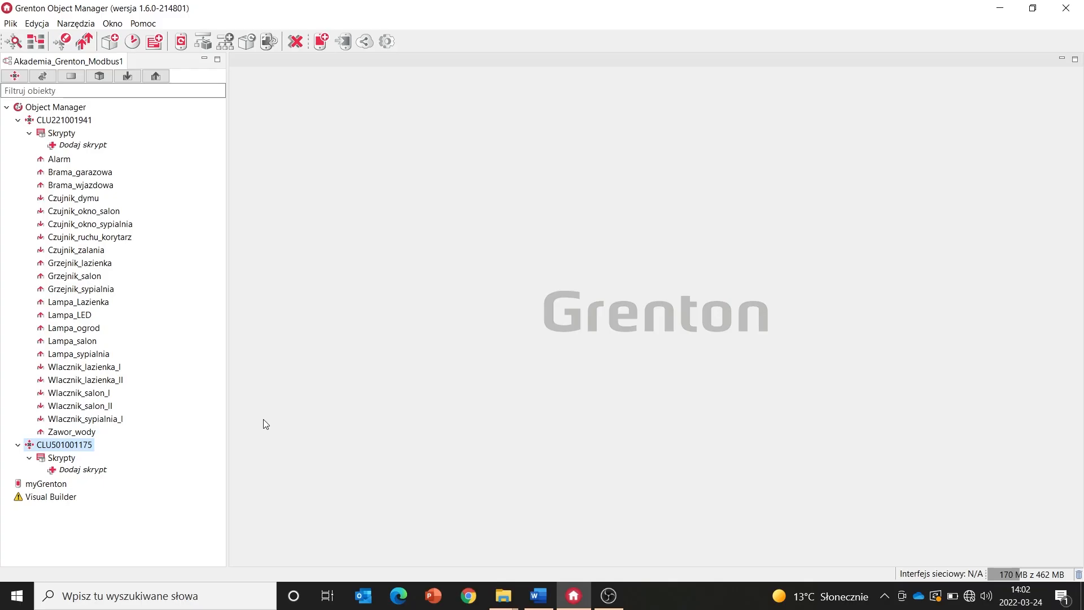
mouse_move(273, 418)
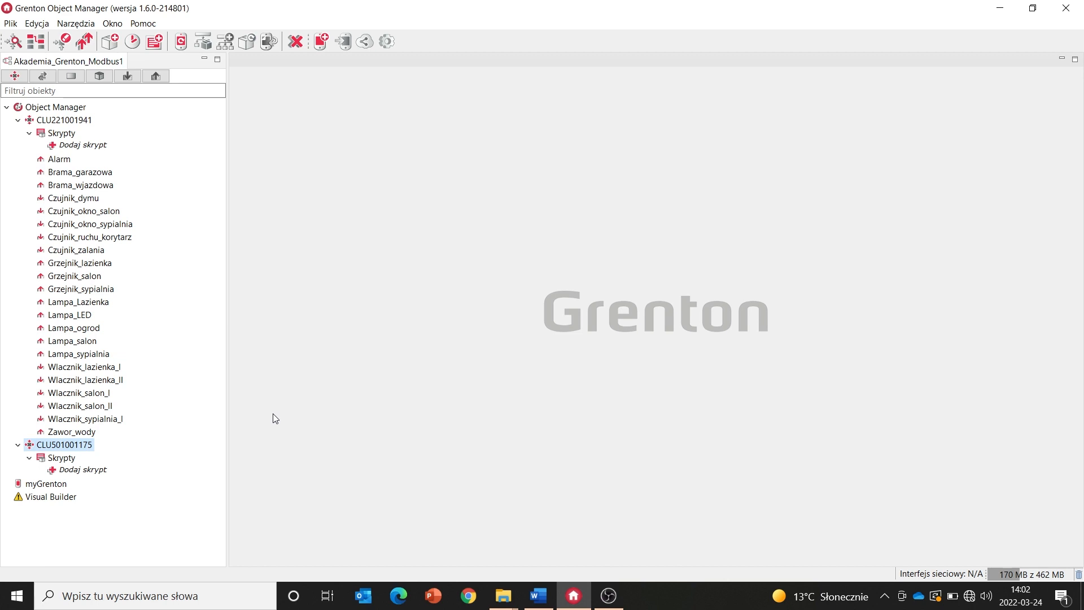
mouse_move(243, 418)
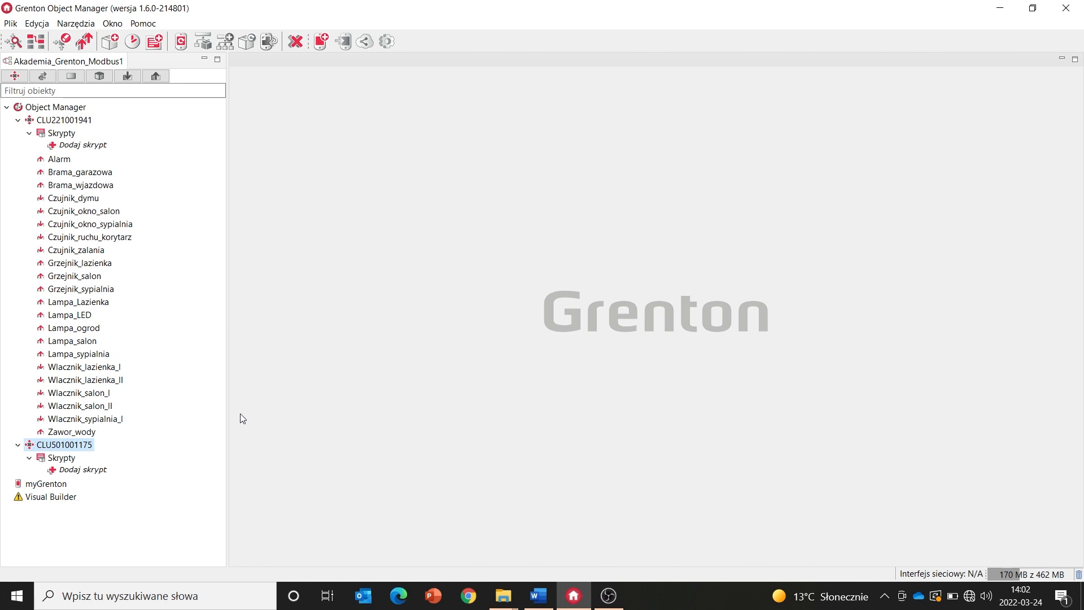
Step: Review CLU501001175's events and user features unchanged, collapse CLU221001941, and start a new Modbus virtual object
left_click(64, 445)
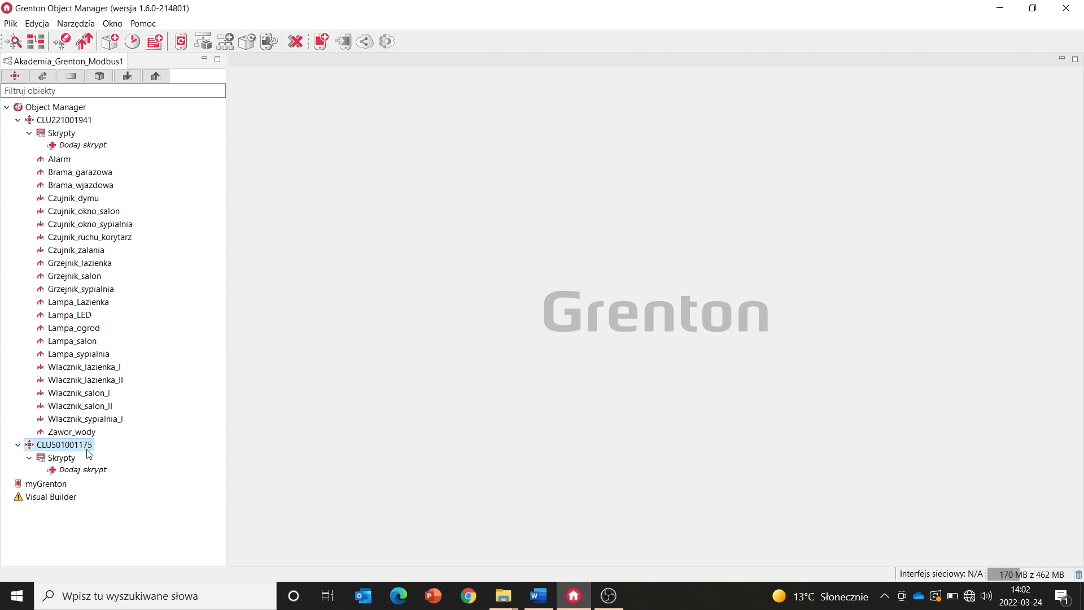
double_click(60, 444)
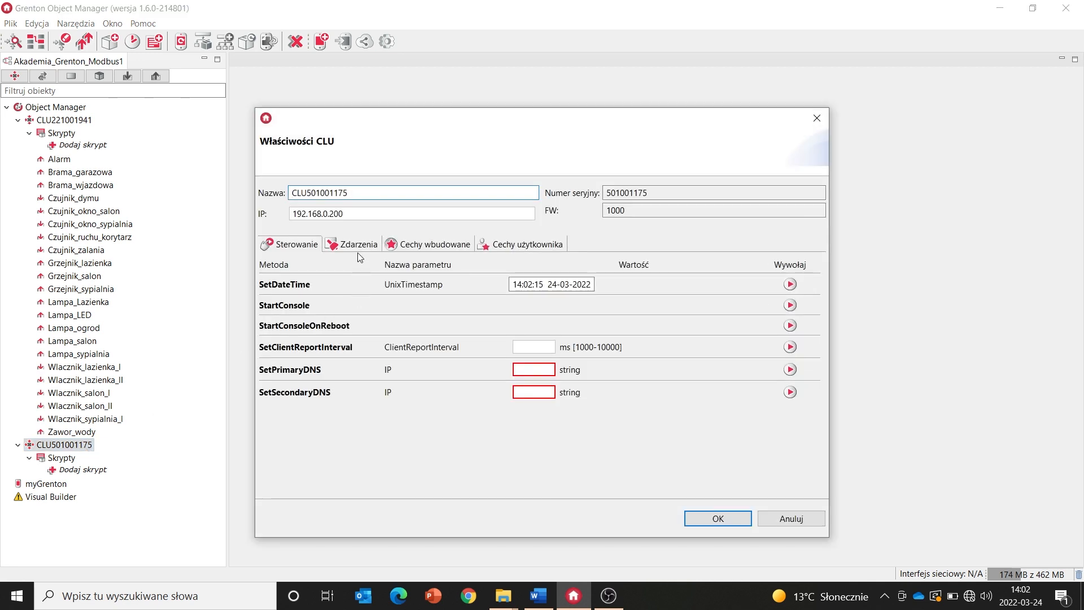
left_click(355, 243)
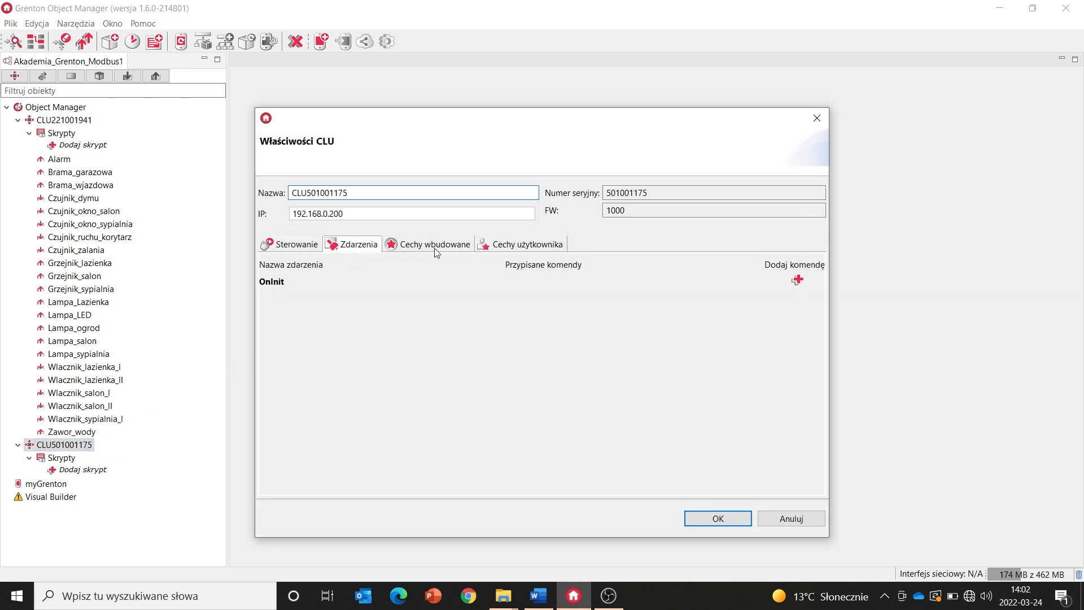
left_click(527, 244)
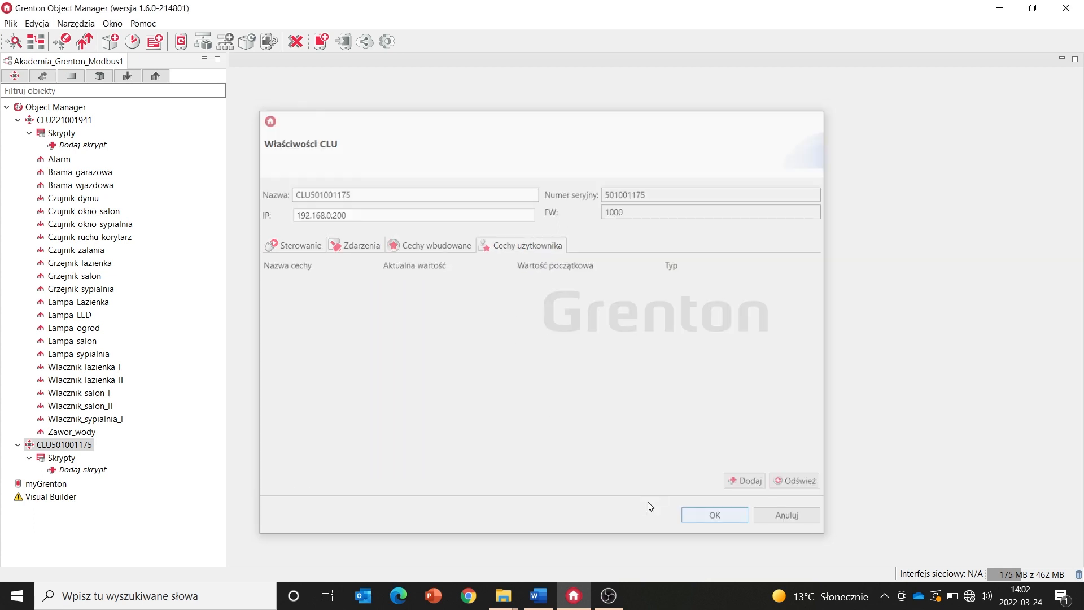
left_click(714, 514)
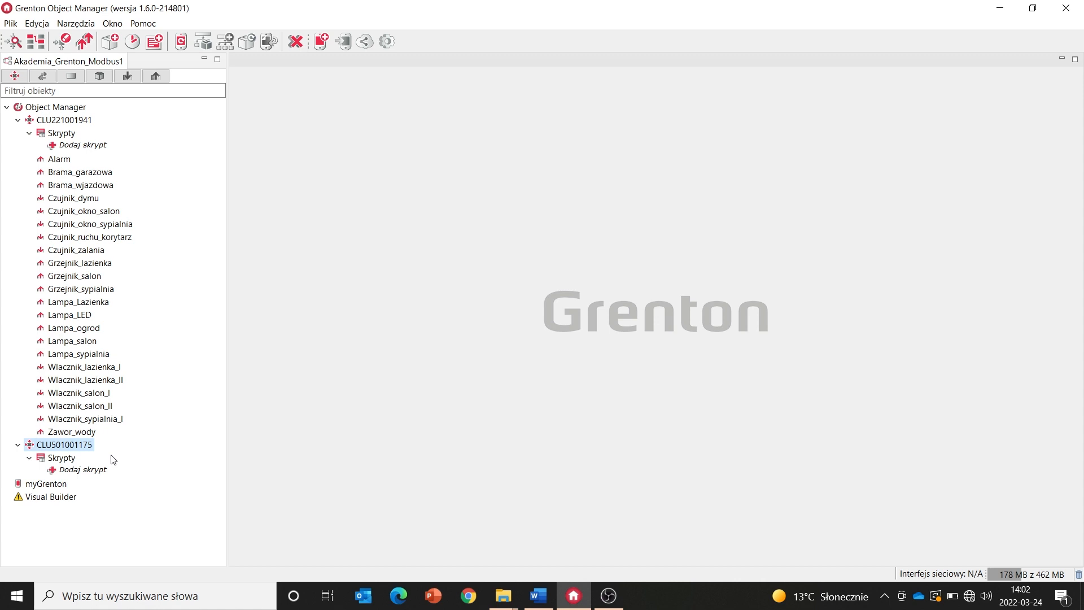
mouse_move(137, 135)
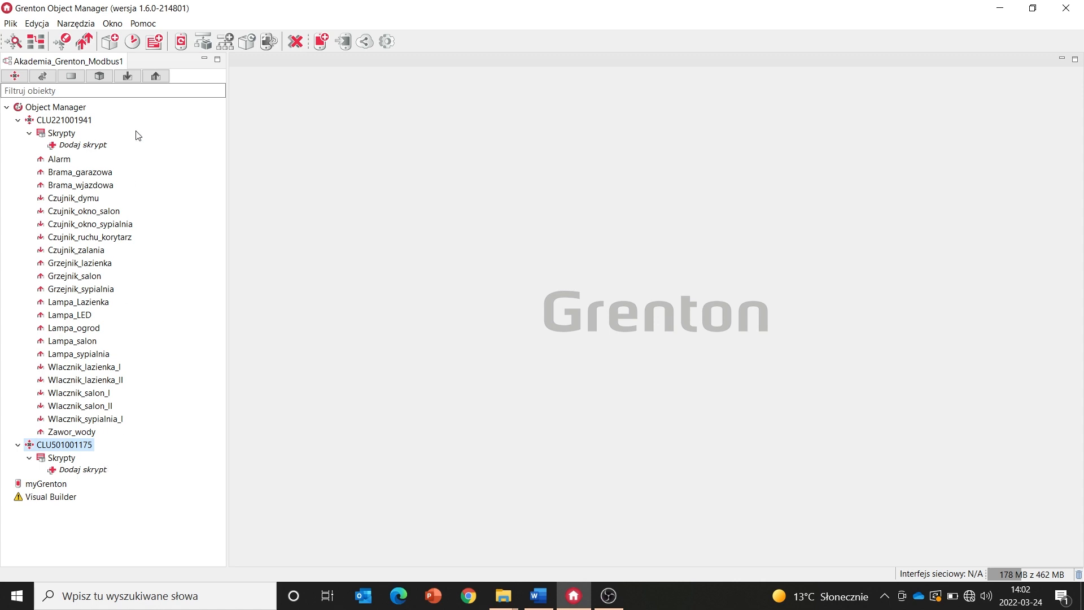
mouse_move(95, 456)
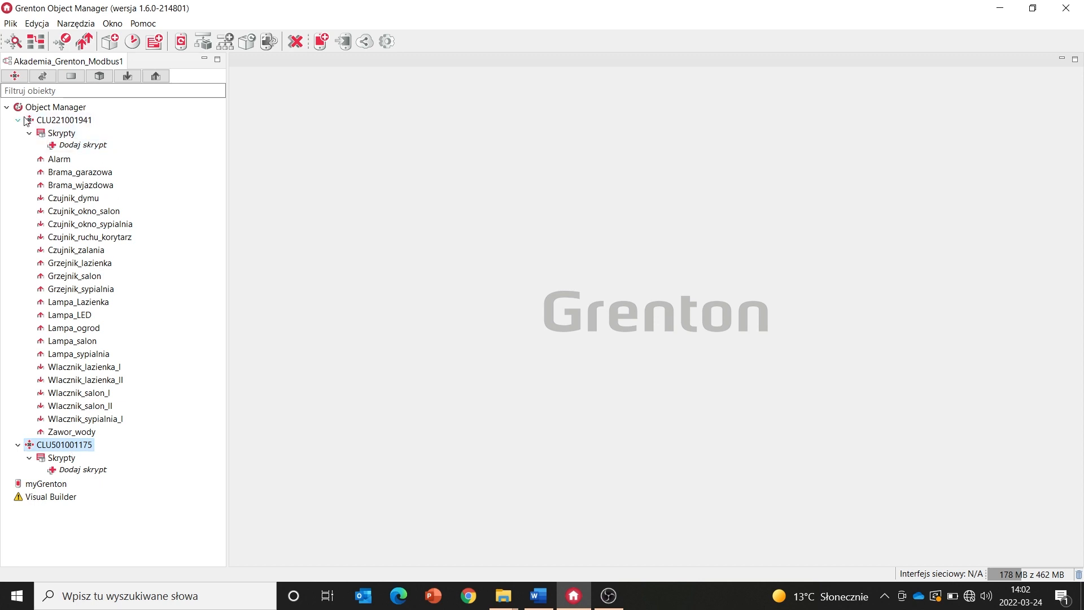
left_click(17, 120)
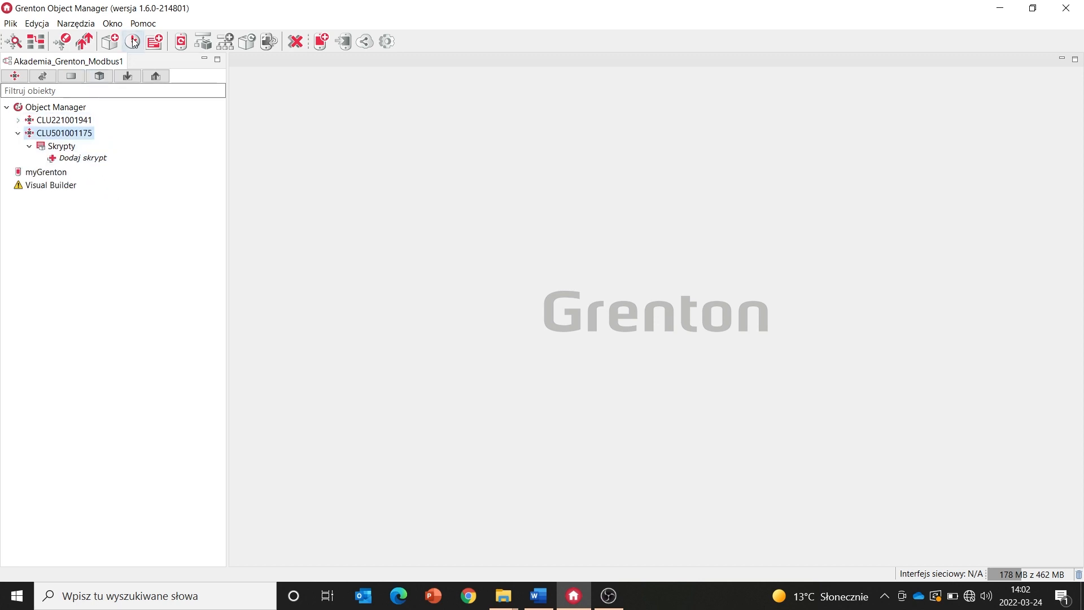
left_click(132, 40)
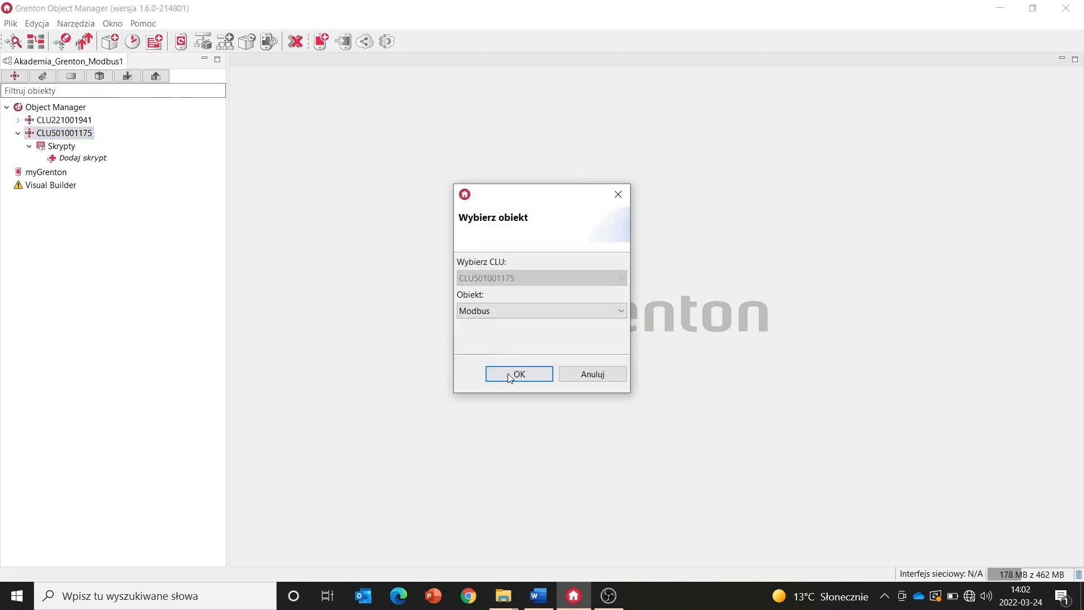